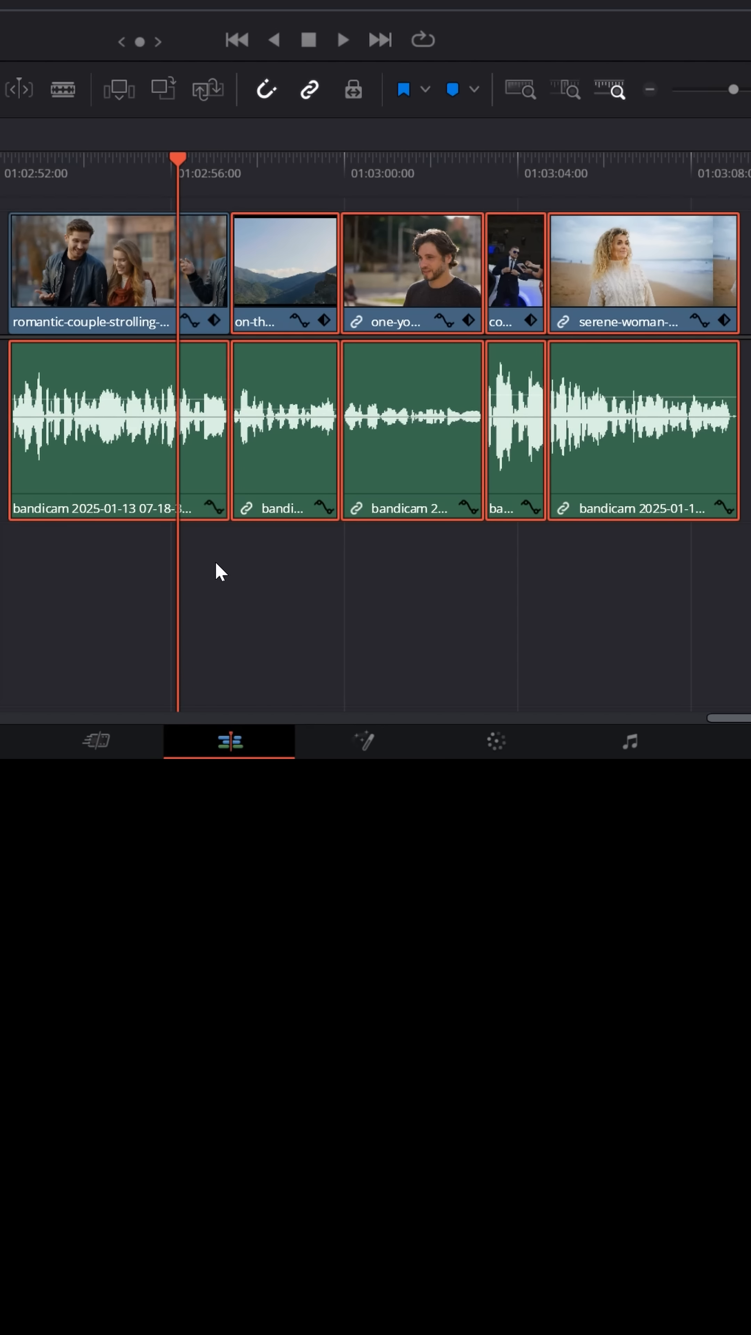
# Step: Bring up Normalize Audio Levels for the selected clips from their context menu
pyautogui.rightClick(94, 464)
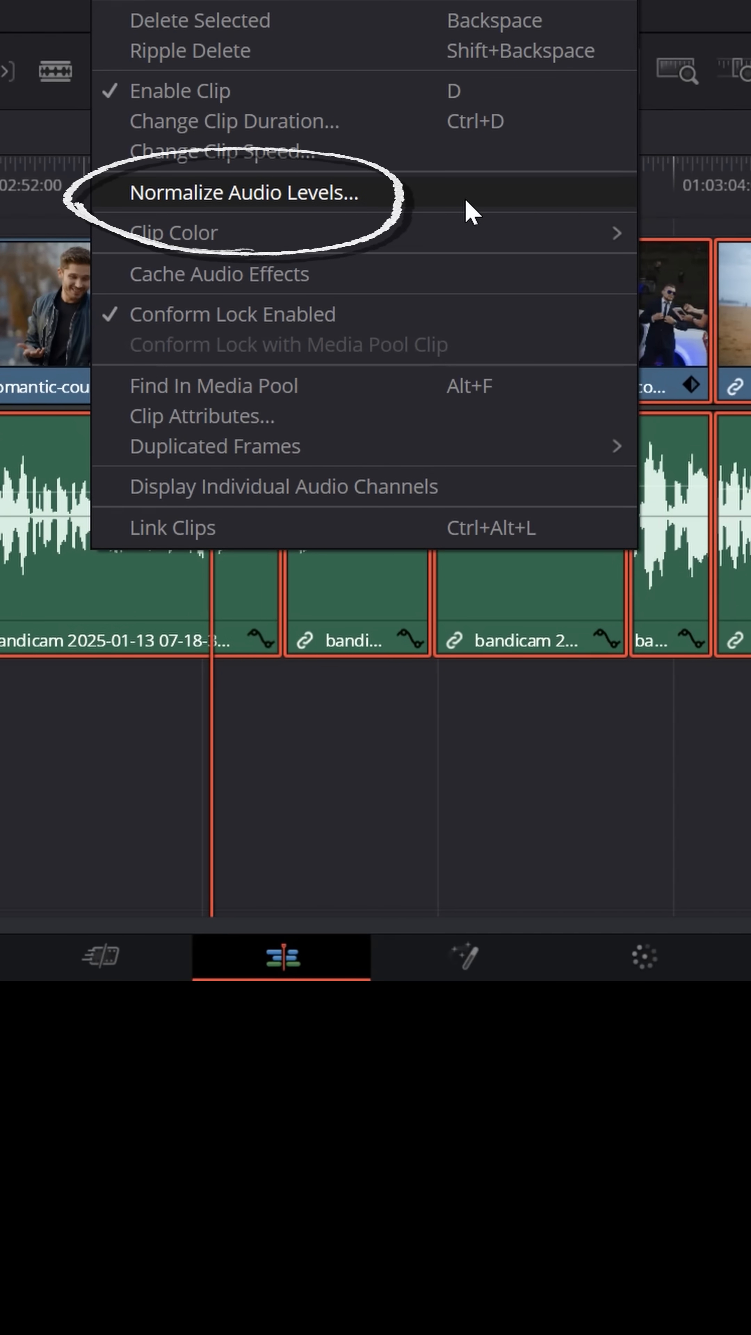
pyautogui.click(243, 191)
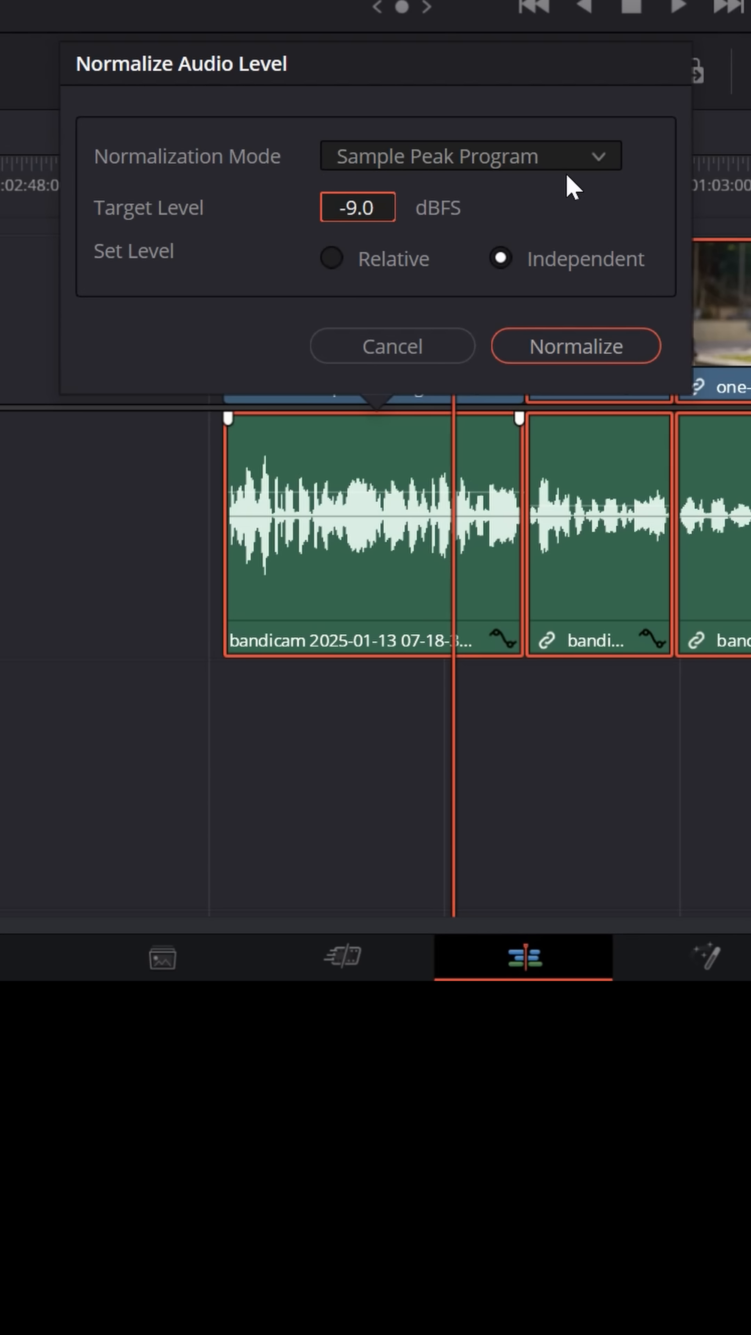
# Step: Normalize the clips in Sample Peak Program mode to -3.0 dBFS with Independent leveling
pyautogui.click(469, 156)
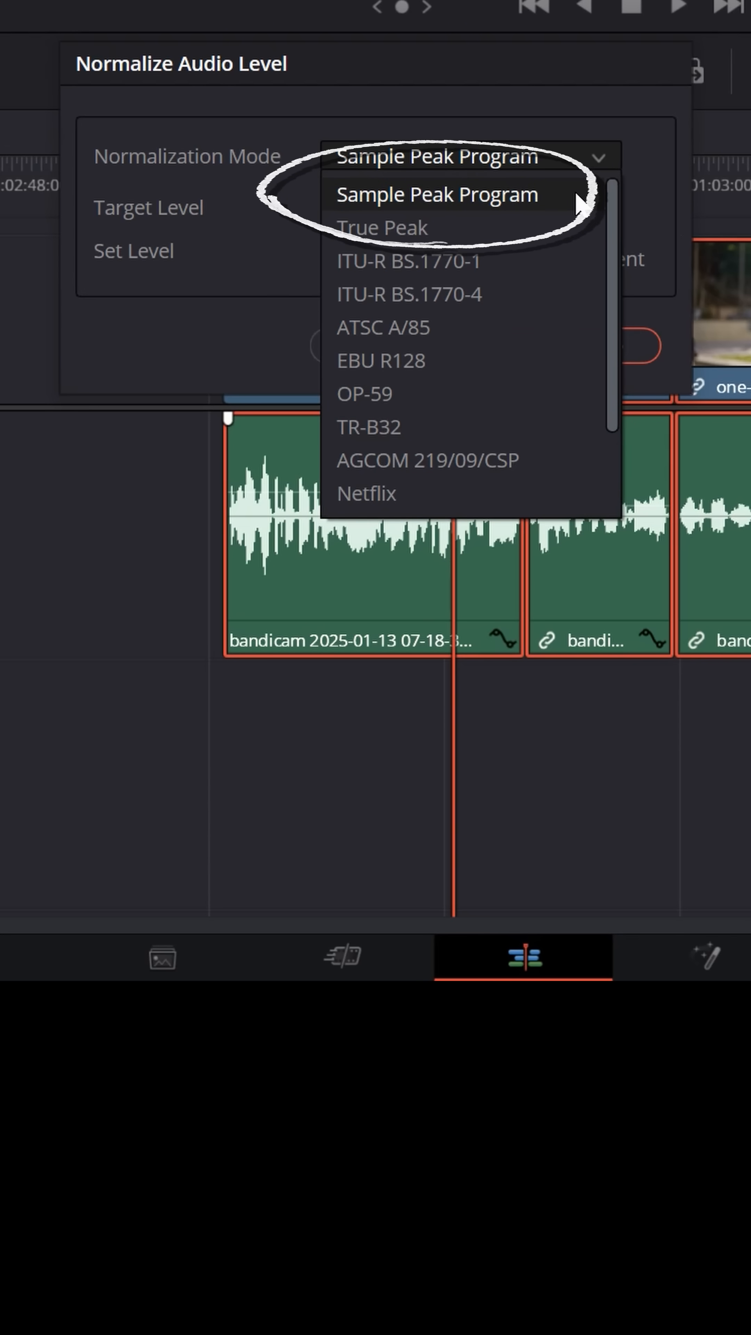
pyautogui.click(437, 194)
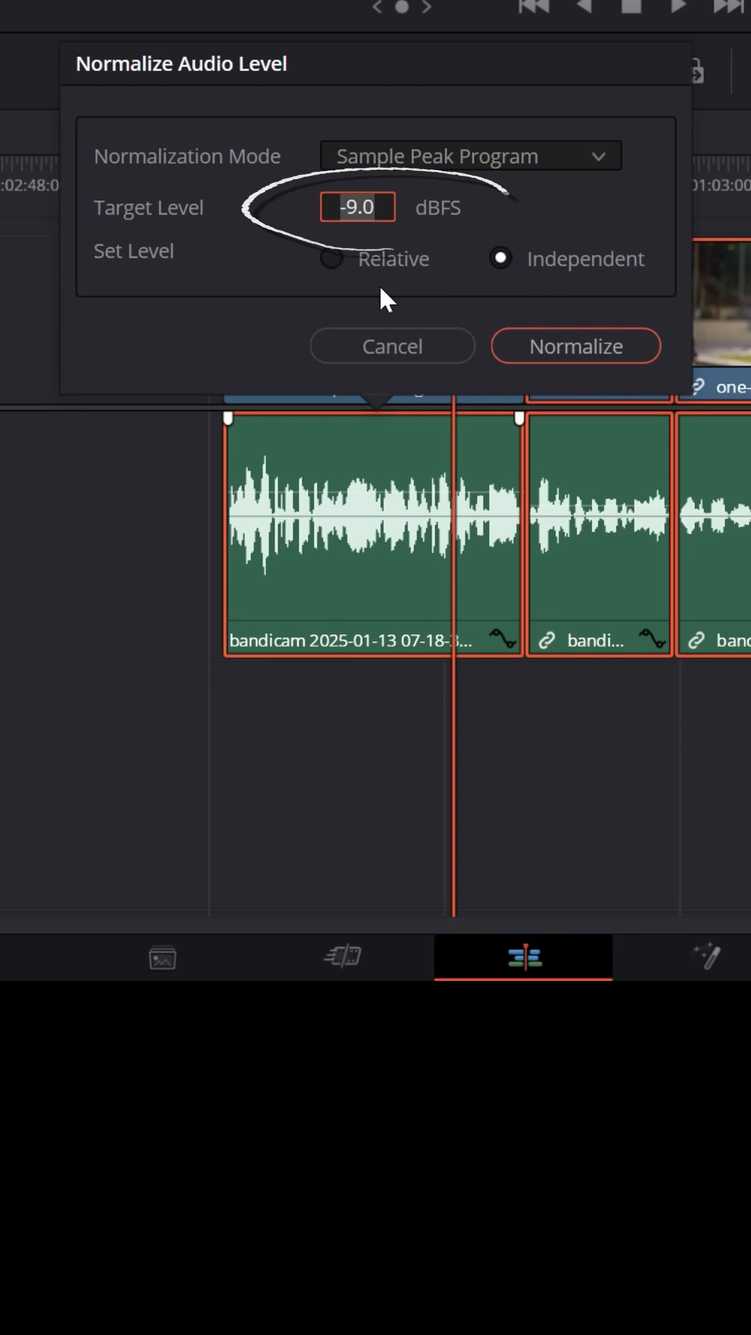
pyautogui.click(357, 207)
pyautogui.write('-3')
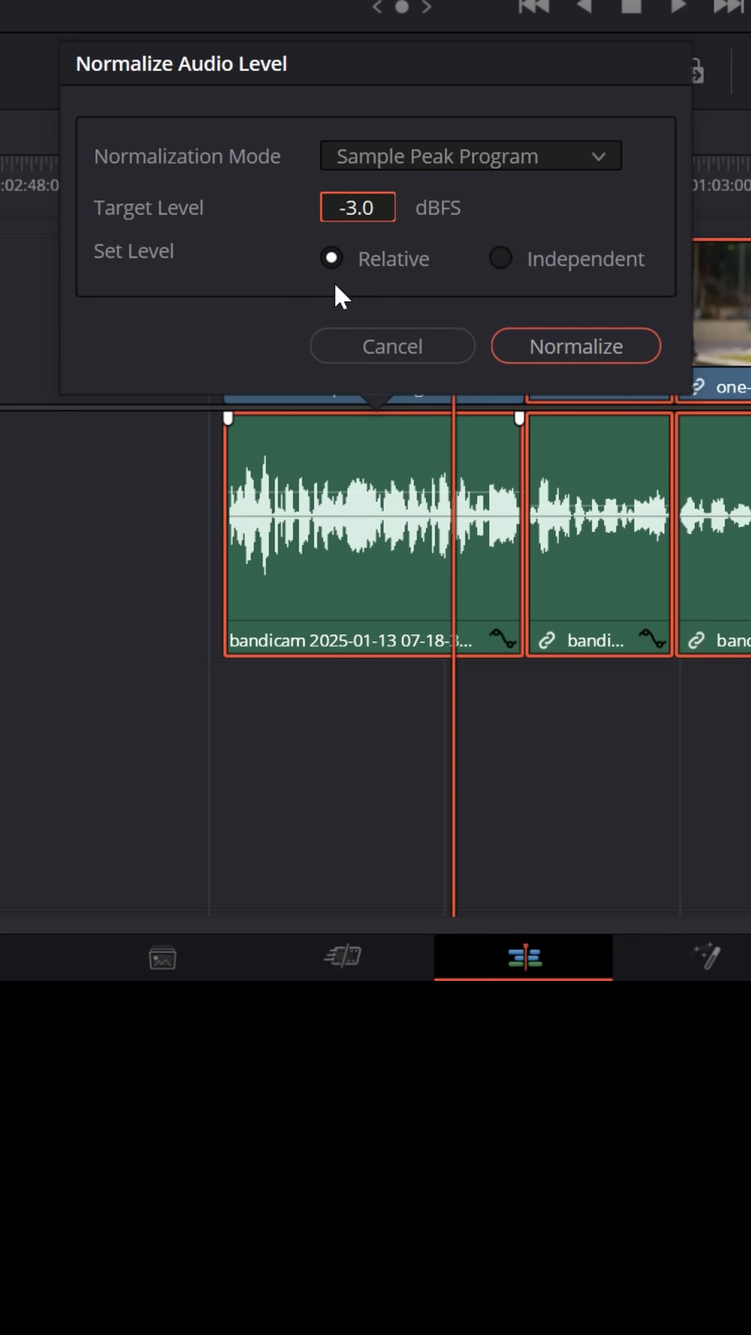
pyautogui.click(500, 257)
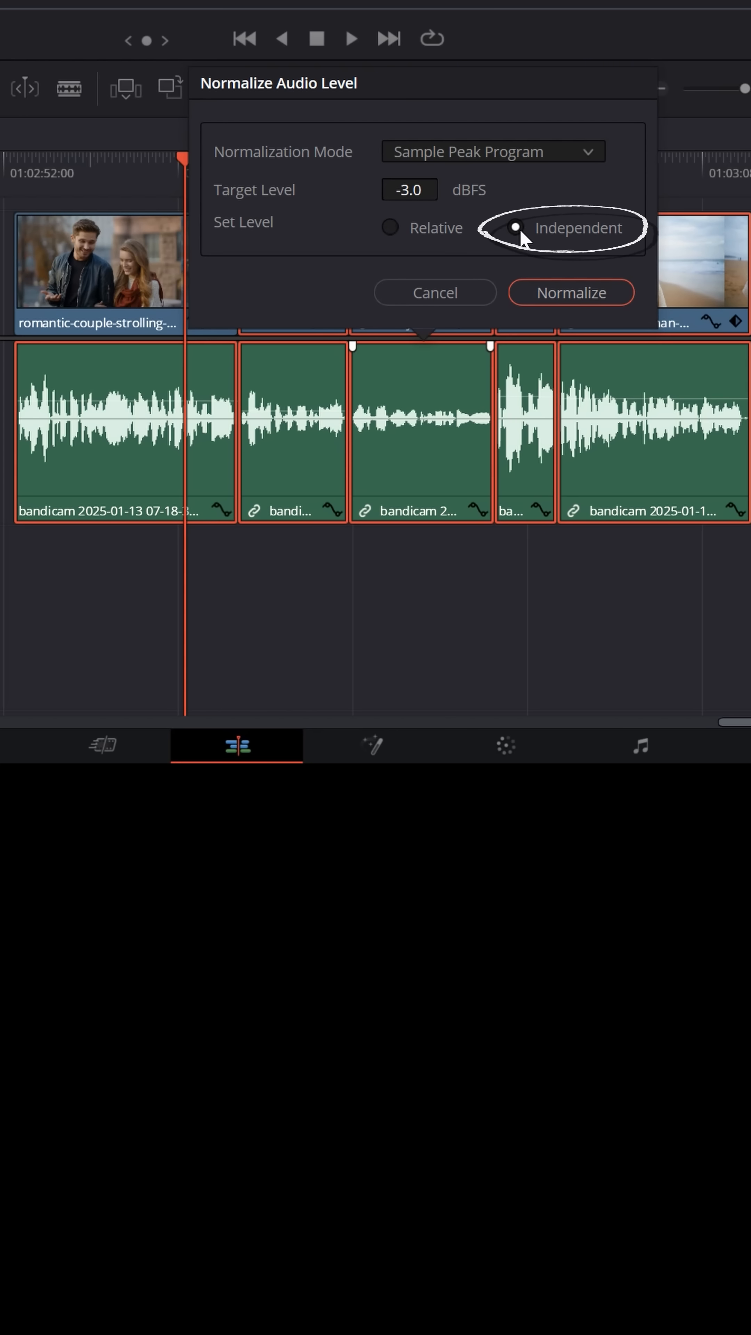
pyautogui.click(515, 227)
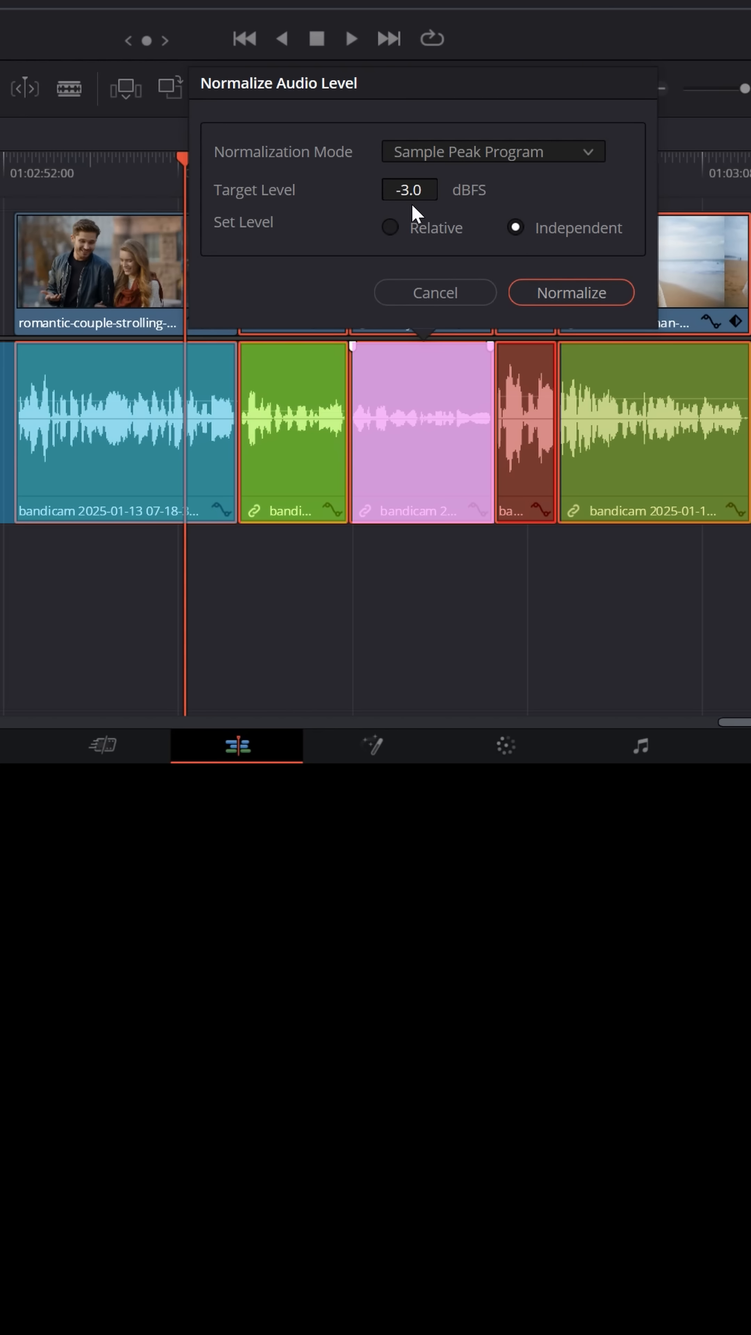
pyautogui.click(571, 292)
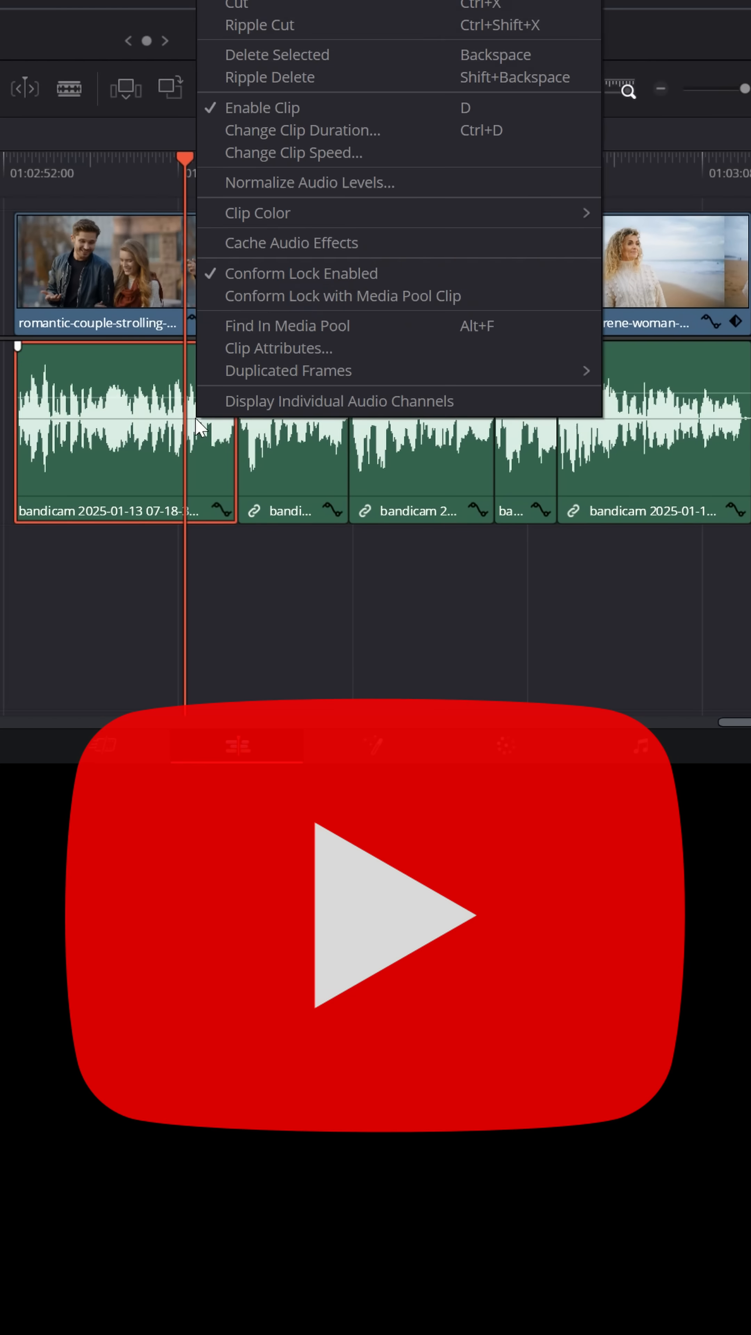
# Step: Re-normalize the clips using the YouTube preset (-1 dBTP, -14 LKFS)
pyautogui.click(308, 182)
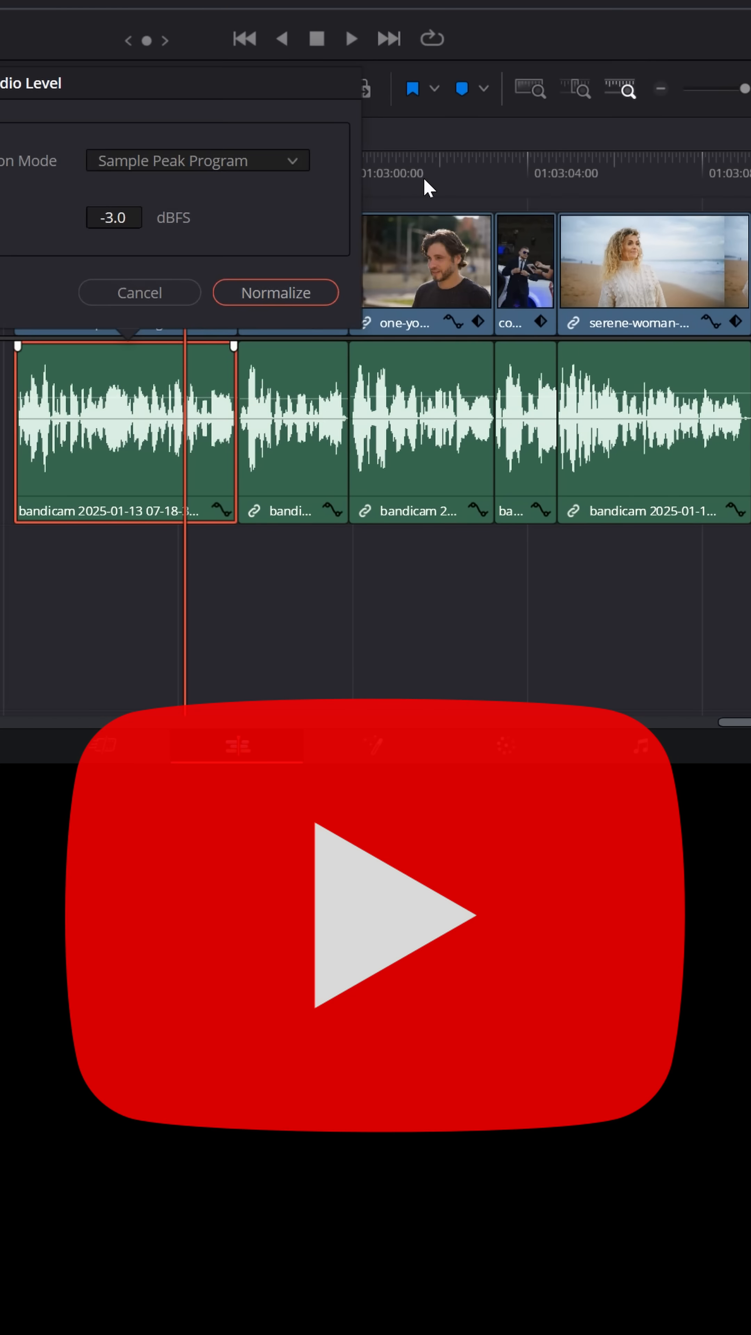
pyautogui.click(196, 160)
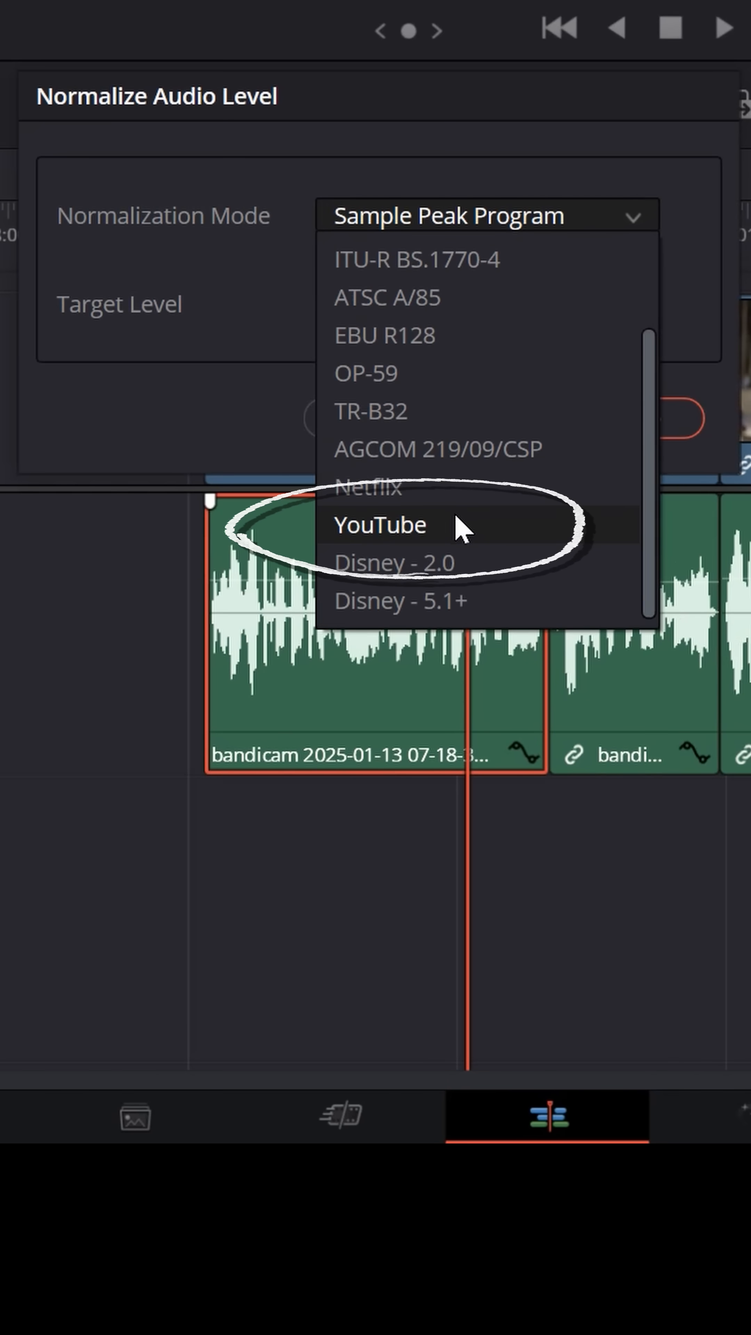
pyautogui.click(381, 525)
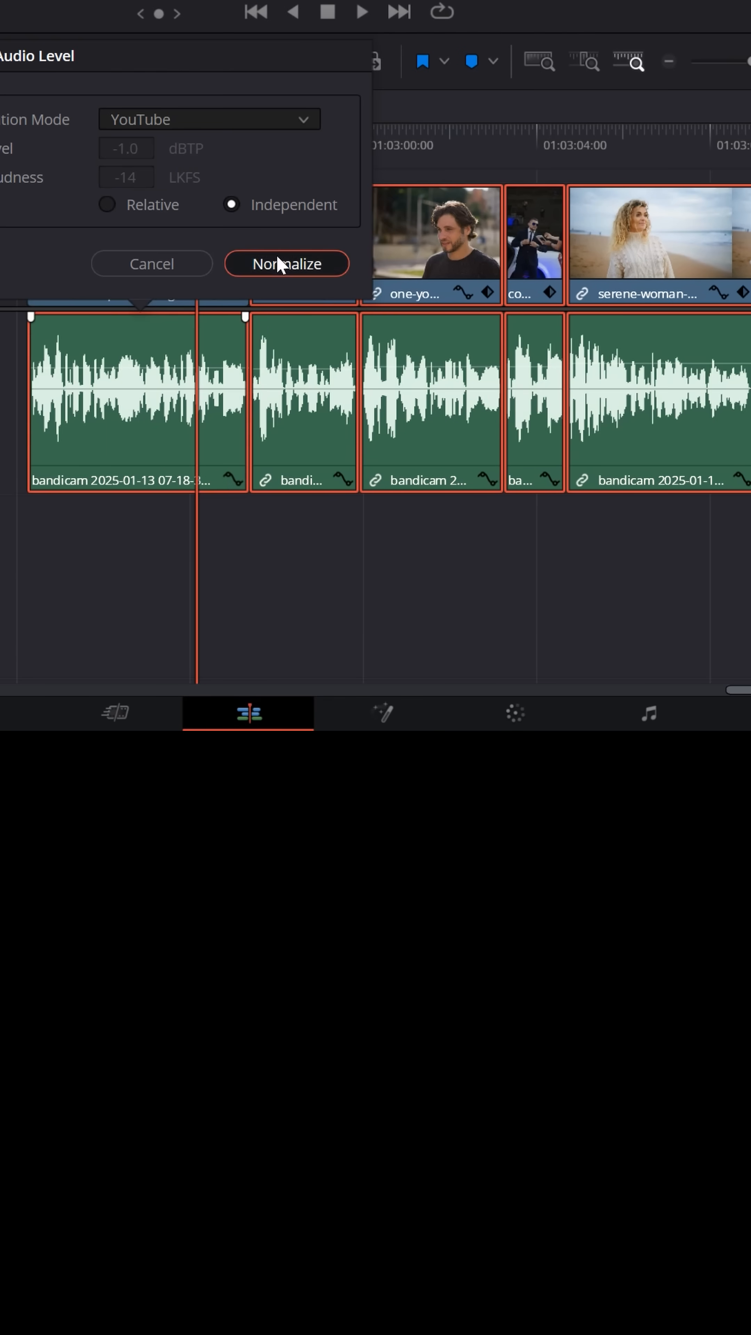
pyautogui.click(285, 263)
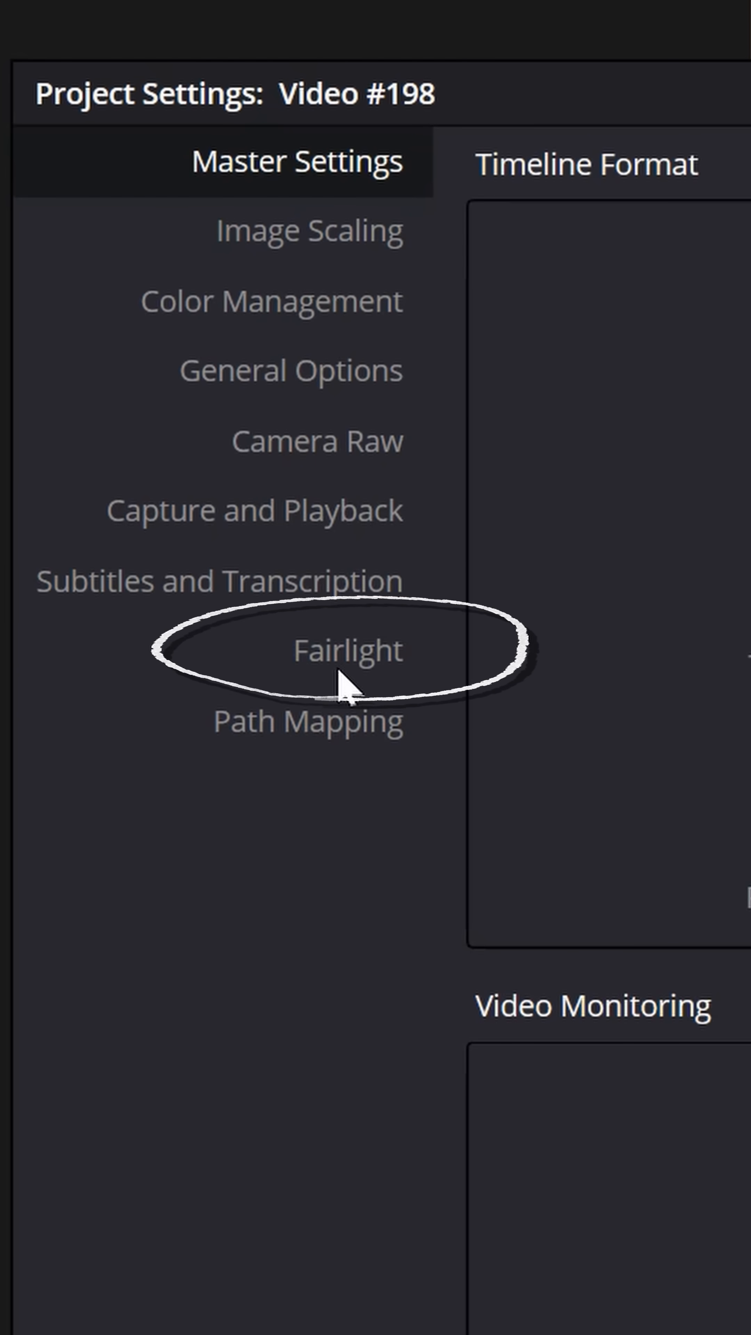
# Step: Check the Fairlight page of Project Settings, then play a related tutorial short
pyautogui.click(347, 649)
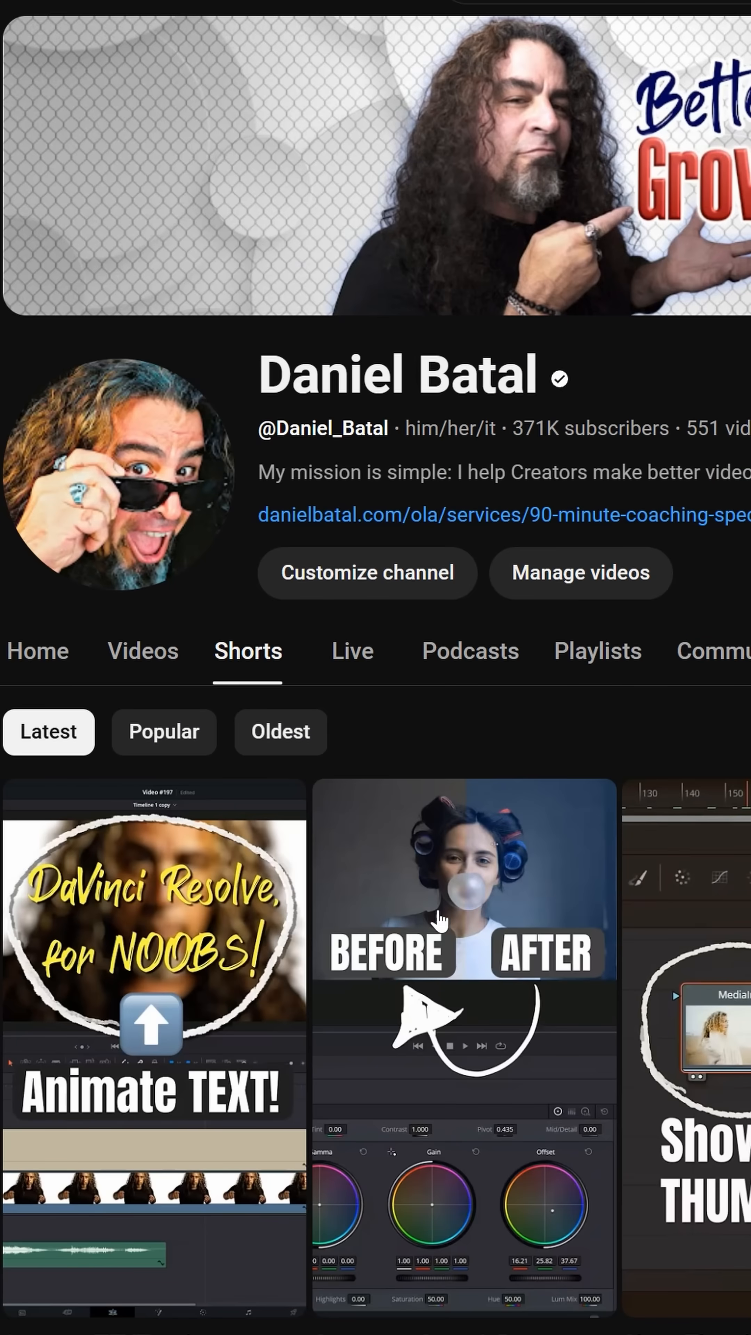
pyautogui.click(154, 937)
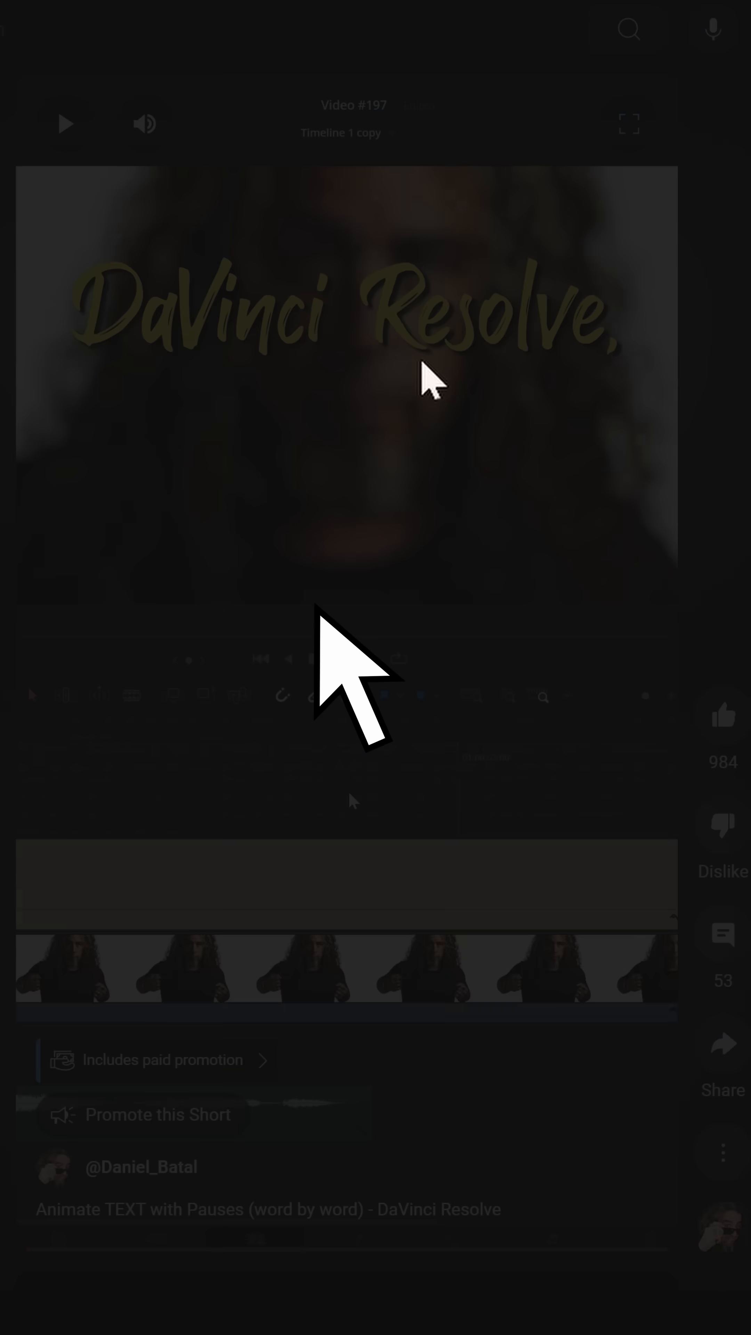